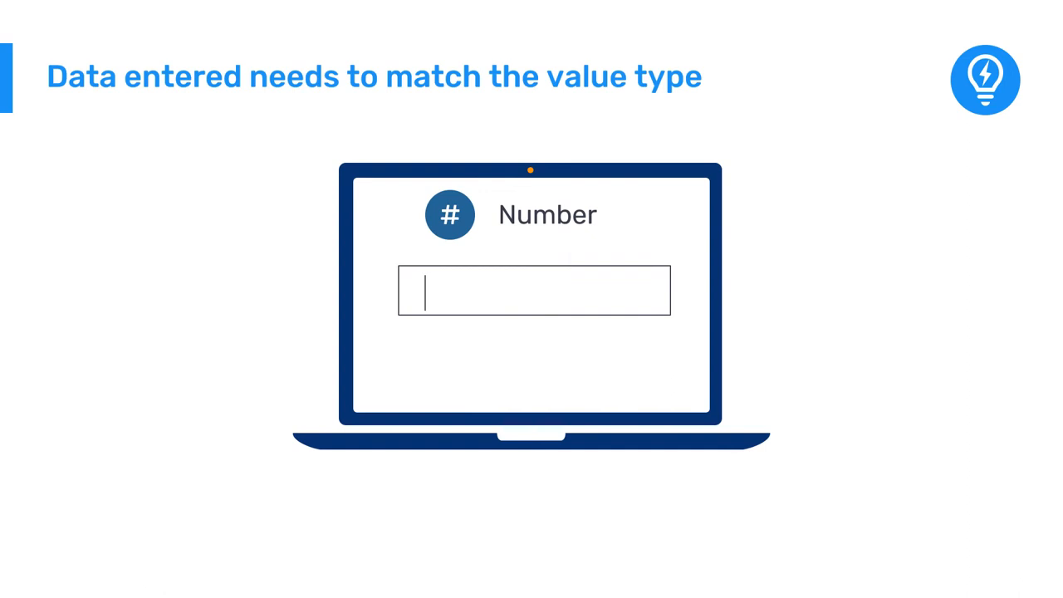
Enter the date and a rejected value, then dismiss the 'Value must be zero or a positive integer' alert
{"action": "type", "text": "11/02/20"}
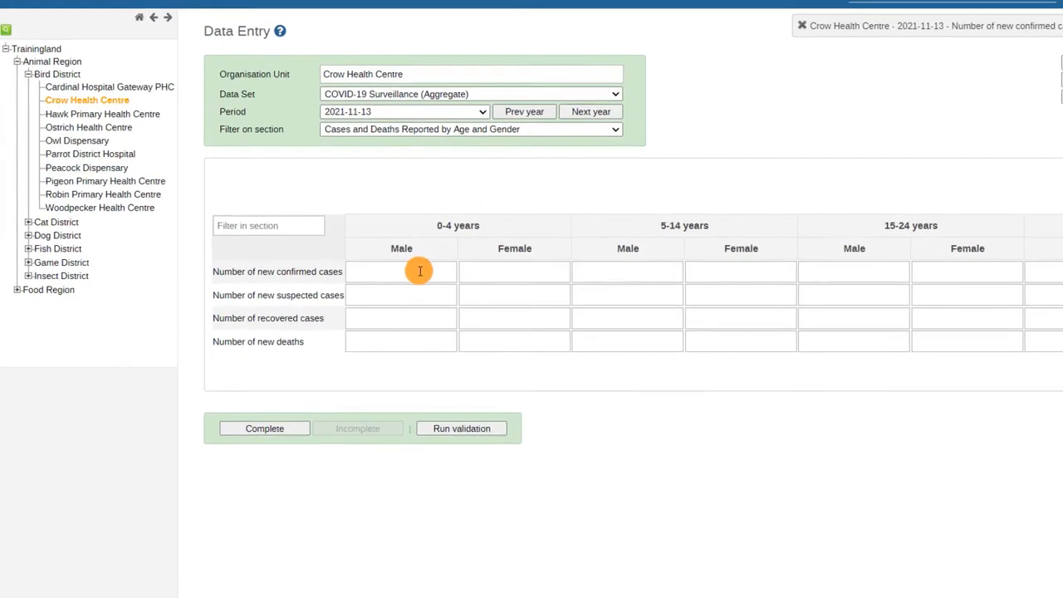
{"action": "type", "text": "42.0"}
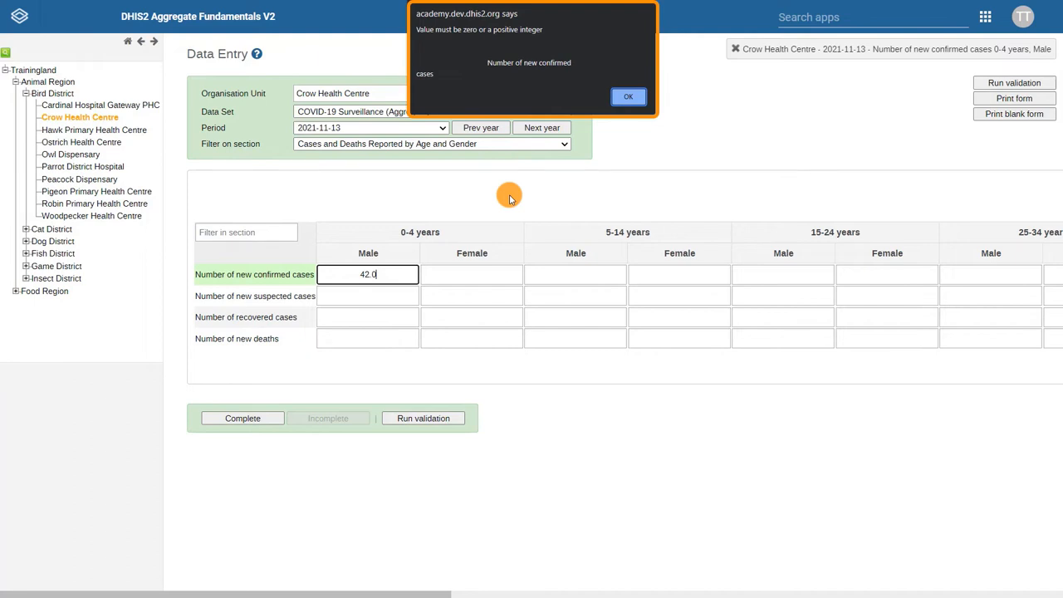
{"action": "left_click", "coordinate": [628, 96]}
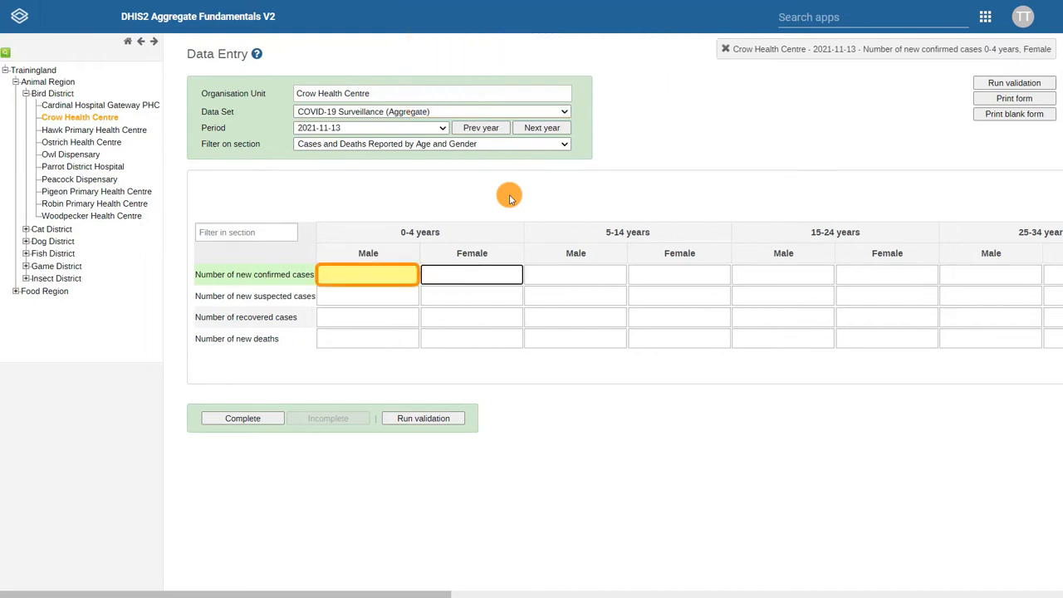
Re-enter 42 in the 0-4 years Male confirmed cases cell and save it
{"action": "left_click", "coordinate": [472, 274]}
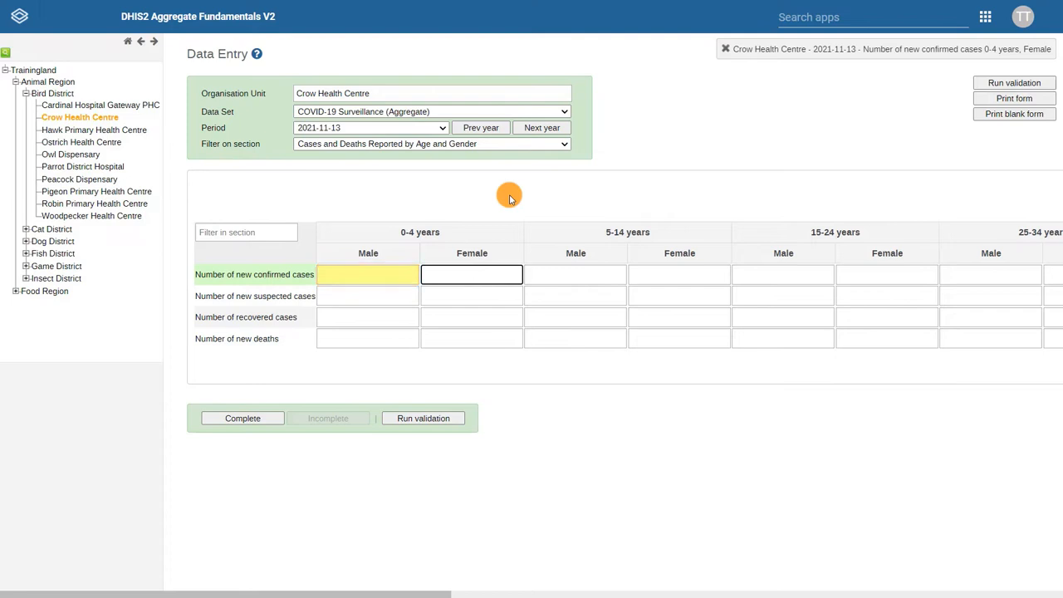
{"action": "left_click", "coordinate": [367, 274]}
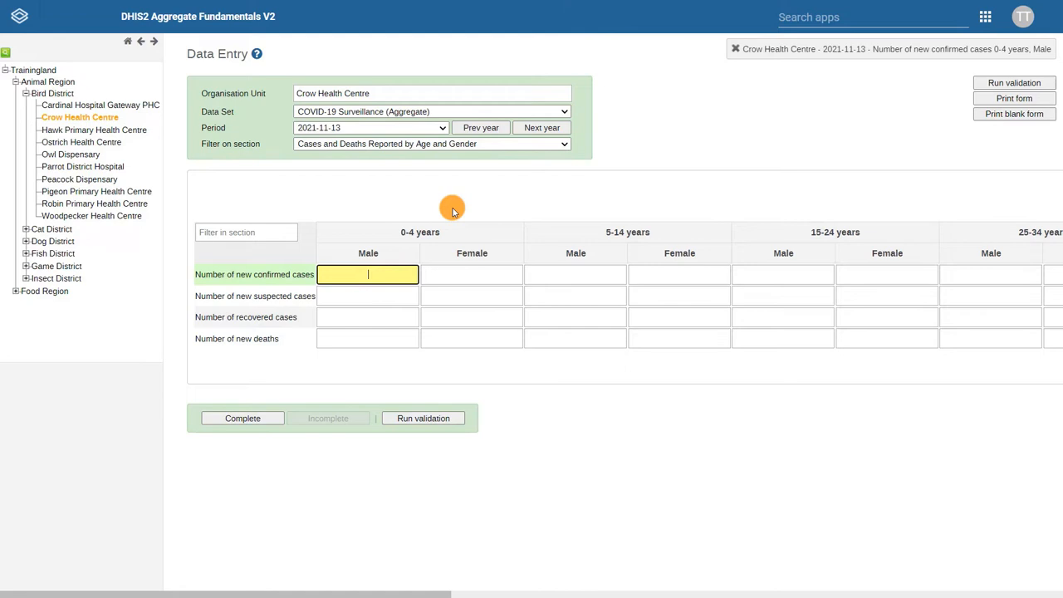
{"action": "type", "text": "42"}
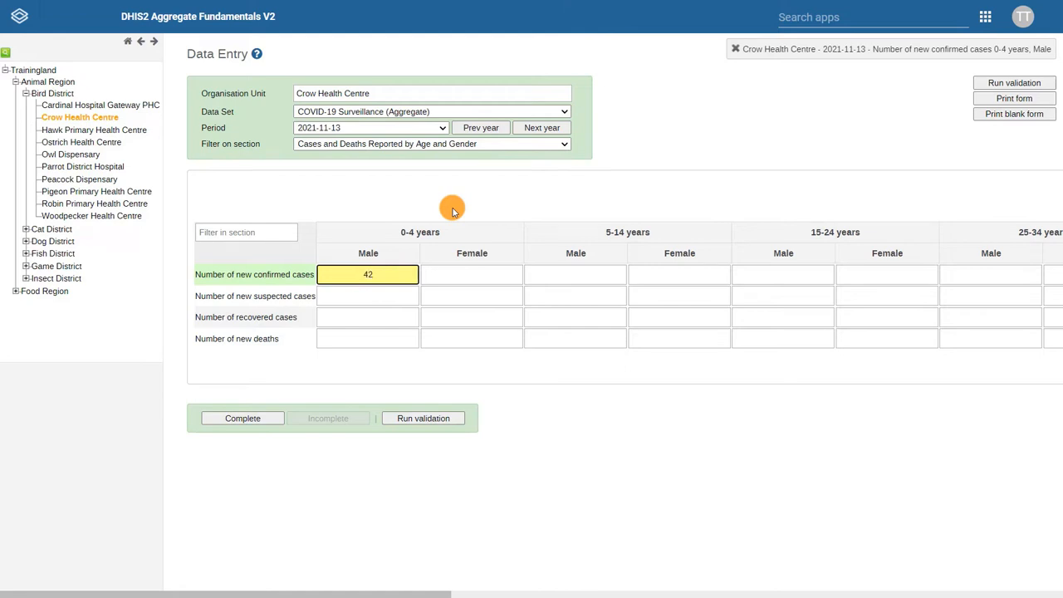
{"action": "left_click", "coordinate": [471, 274]}
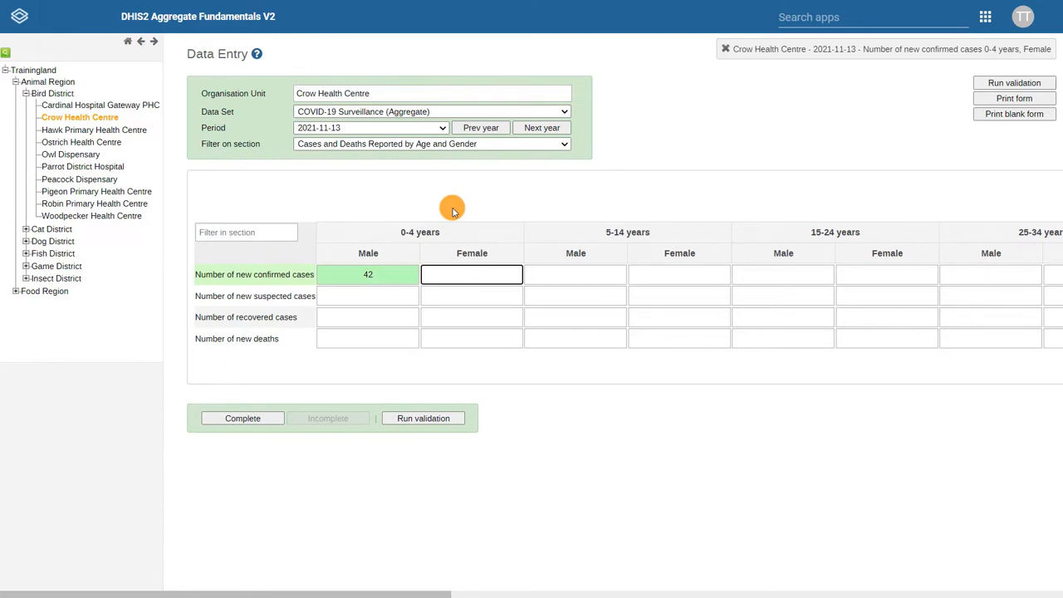
{"action": "left_click", "coordinate": [1014, 82]}
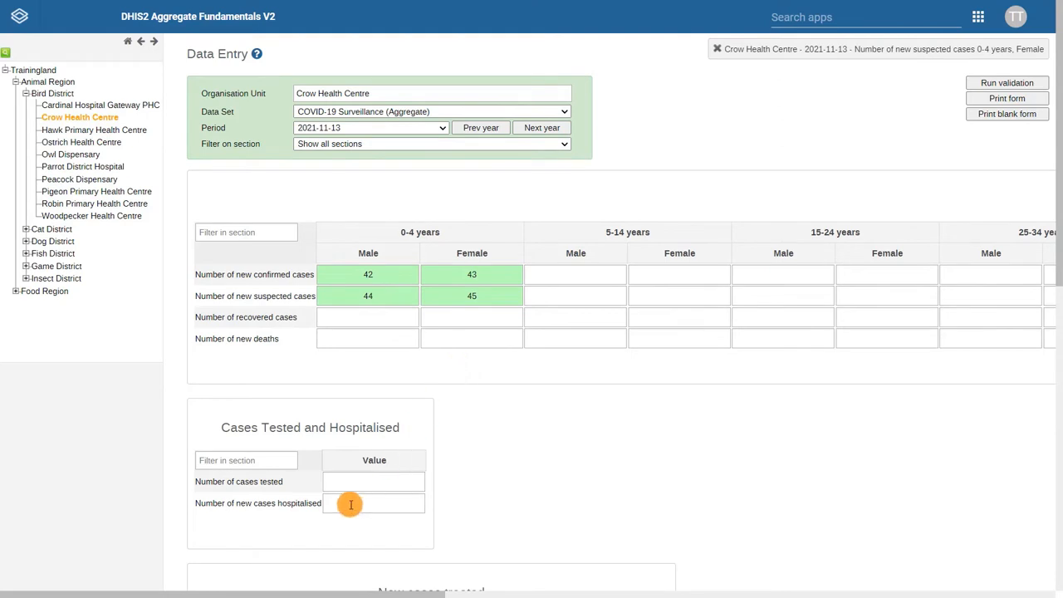
Enter 55 new cases hospitalised, run validation, and close the passed result
{"action": "left_click", "coordinate": [374, 502]}
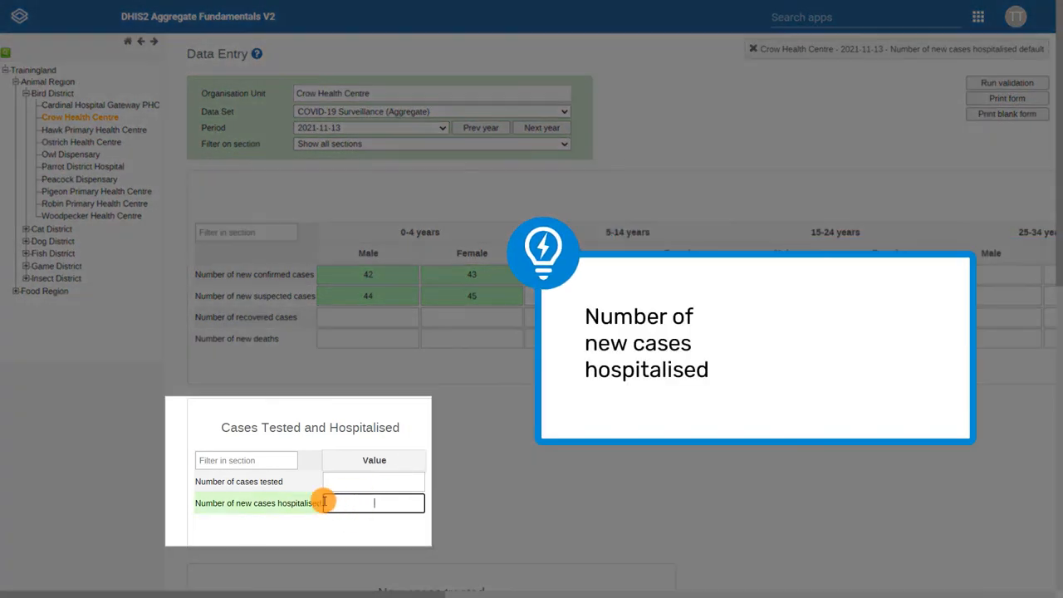
{"action": "type", "text": "55"}
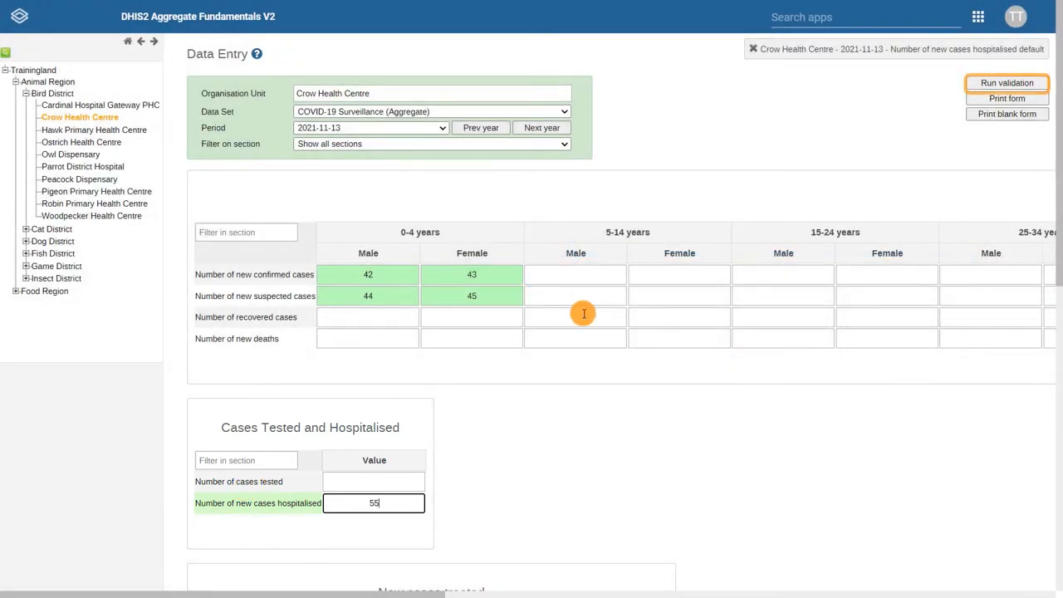
{"action": "left_click", "coordinate": [1005, 82]}
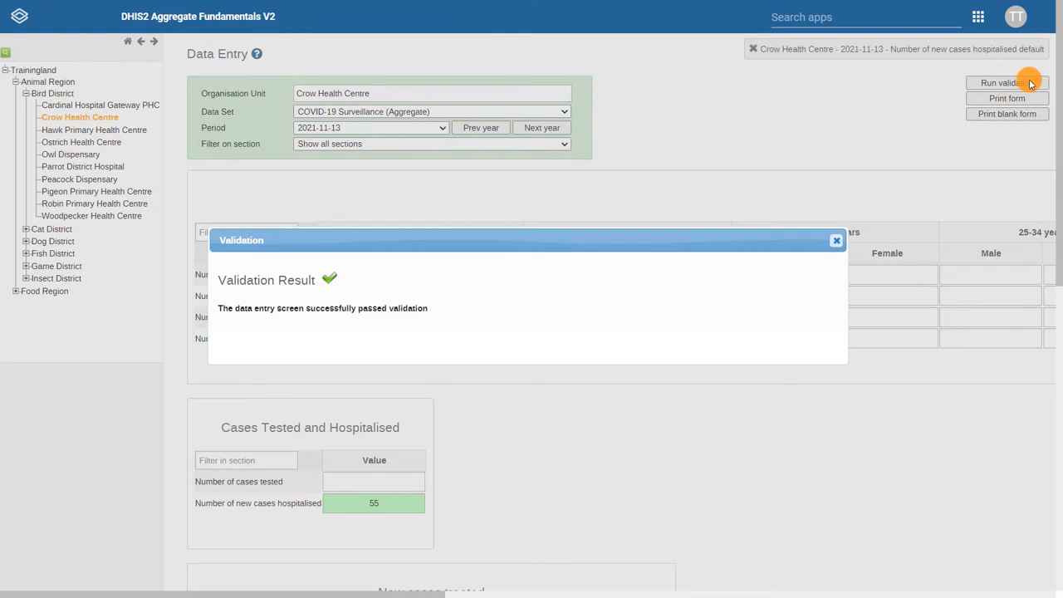
{"action": "left_click", "coordinate": [836, 240]}
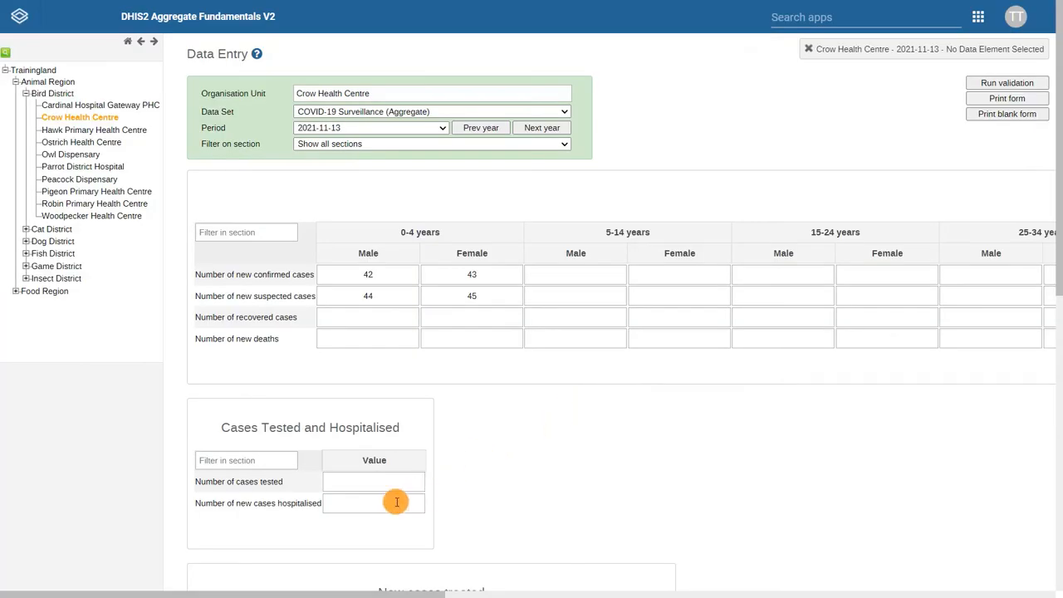
Enter 50000 hospitalised cases, run validation, and close the exceeds-174 error report
{"action": "left_click", "coordinate": [373, 502]}
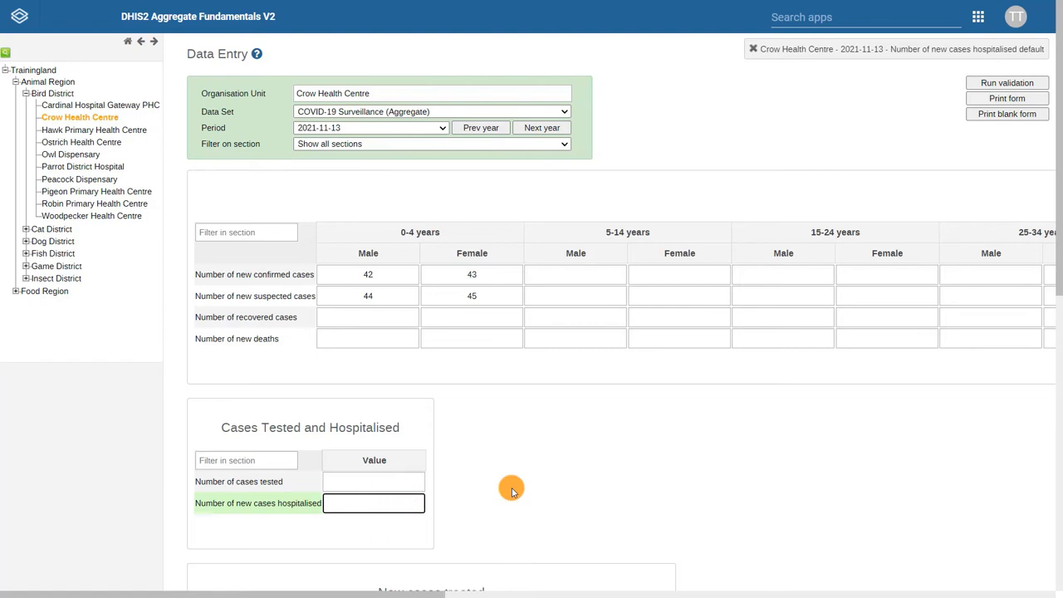
{"action": "type", "text": "50000"}
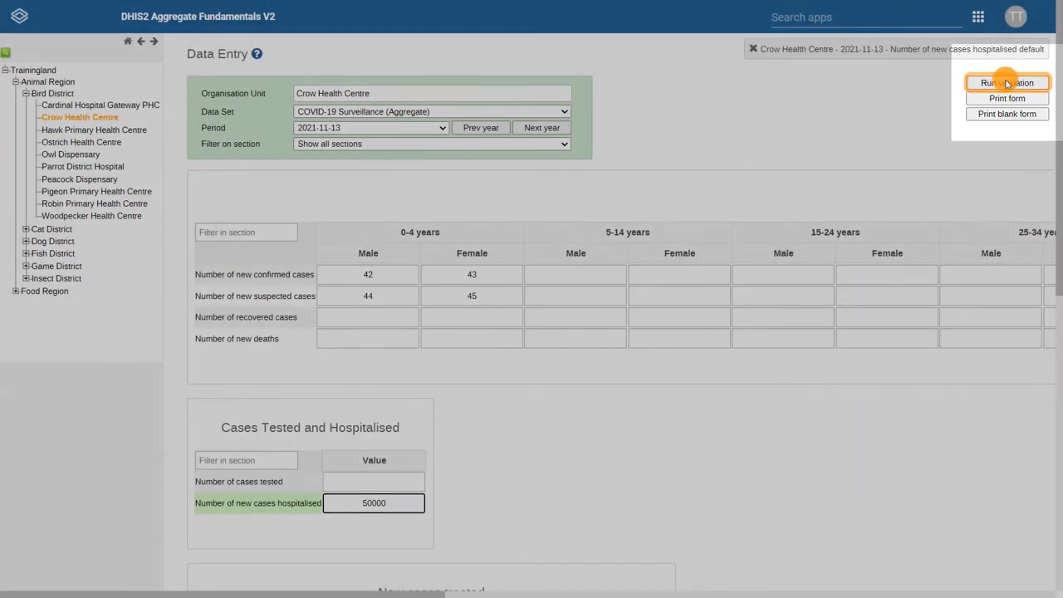
{"action": "left_click", "coordinate": [1006, 82]}
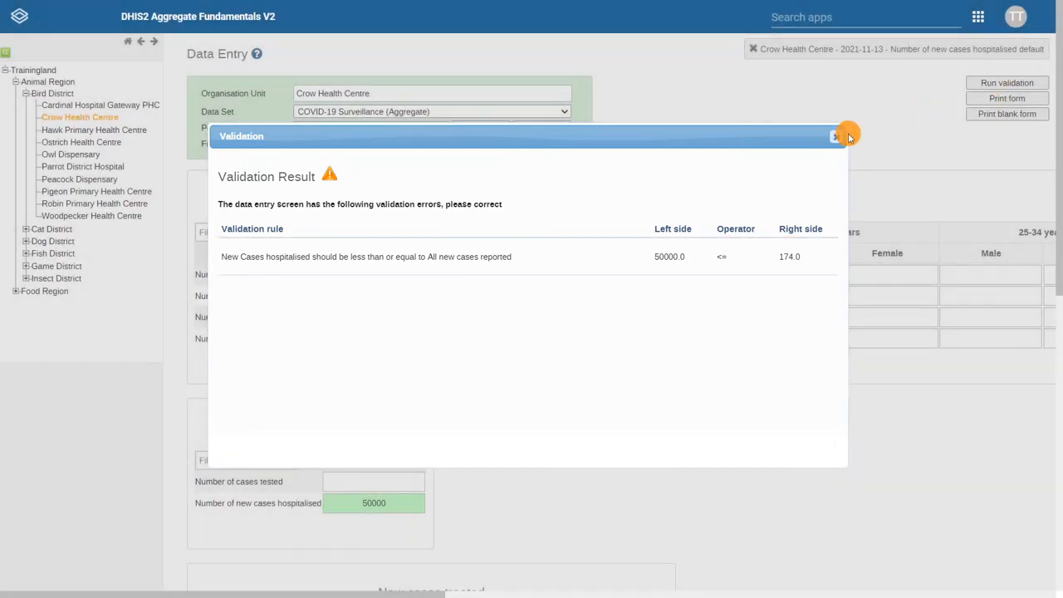
{"action": "left_click", "coordinate": [835, 136]}
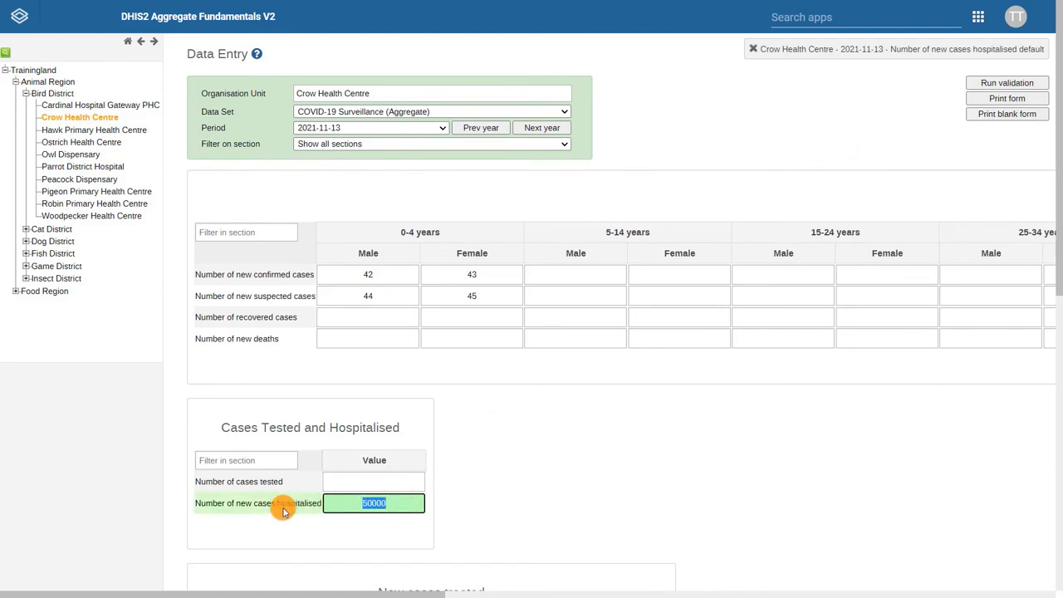
Replace the hospitalised value with 50 and confirm validation now passes
{"action": "type", "text": "50"}
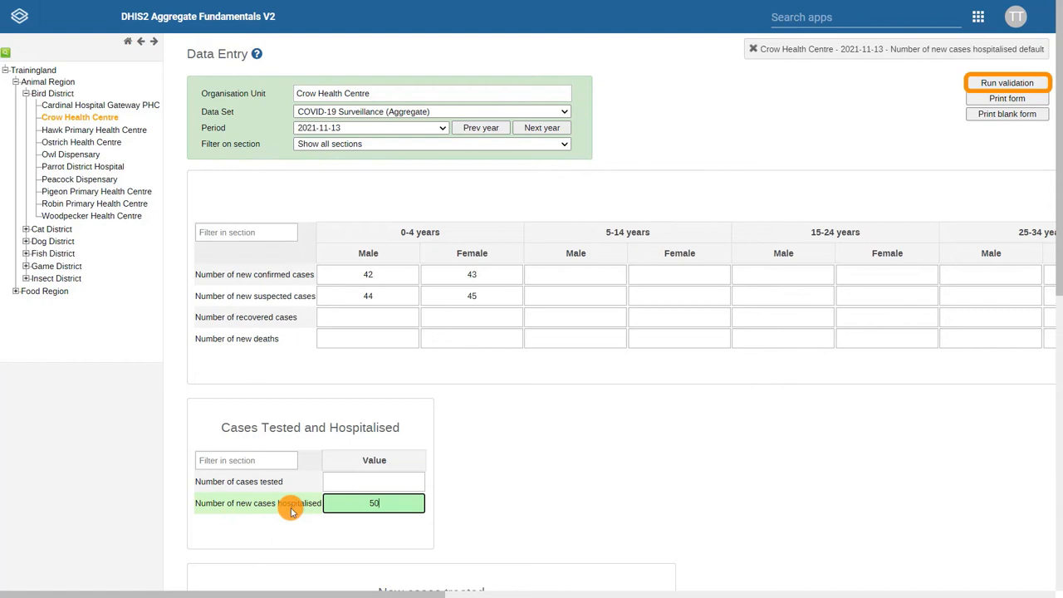
{"action": "left_click", "coordinate": [1006, 82]}
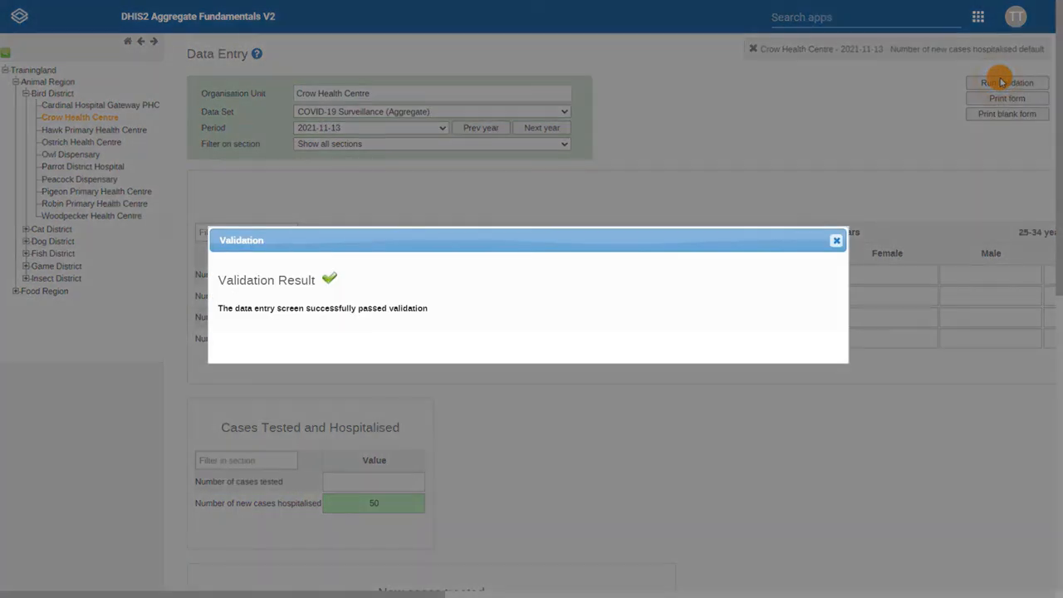
{"action": "left_click", "coordinate": [836, 240]}
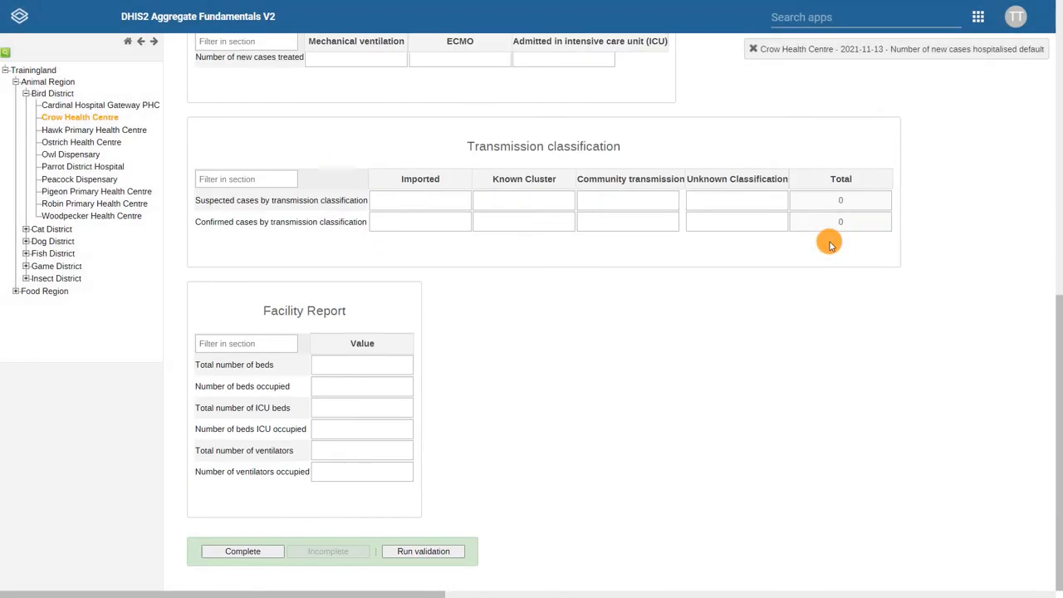
Mark the Crow Health Centre data set complete, confirm the prompt, and close the validation result
{"action": "left_click", "coordinate": [243, 550]}
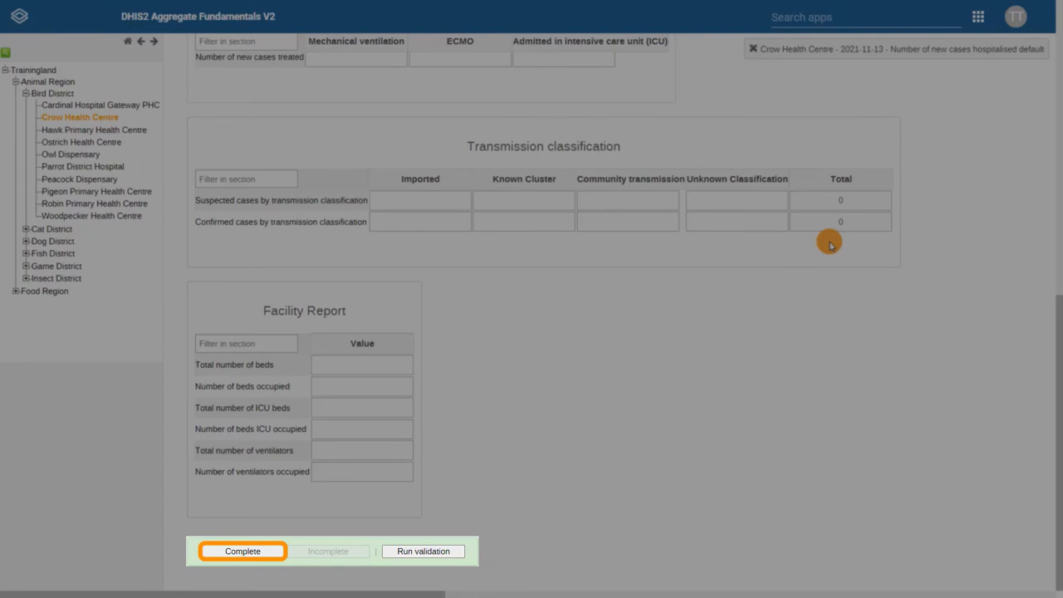
{"action": "left_click", "coordinate": [242, 550]}
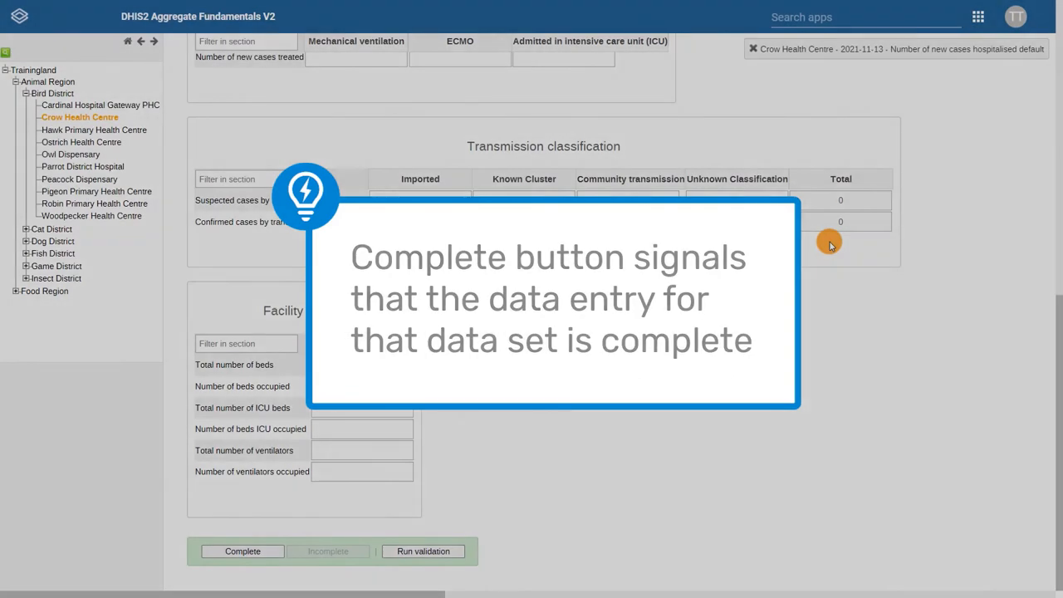
{"action": "left_click", "coordinate": [242, 550]}
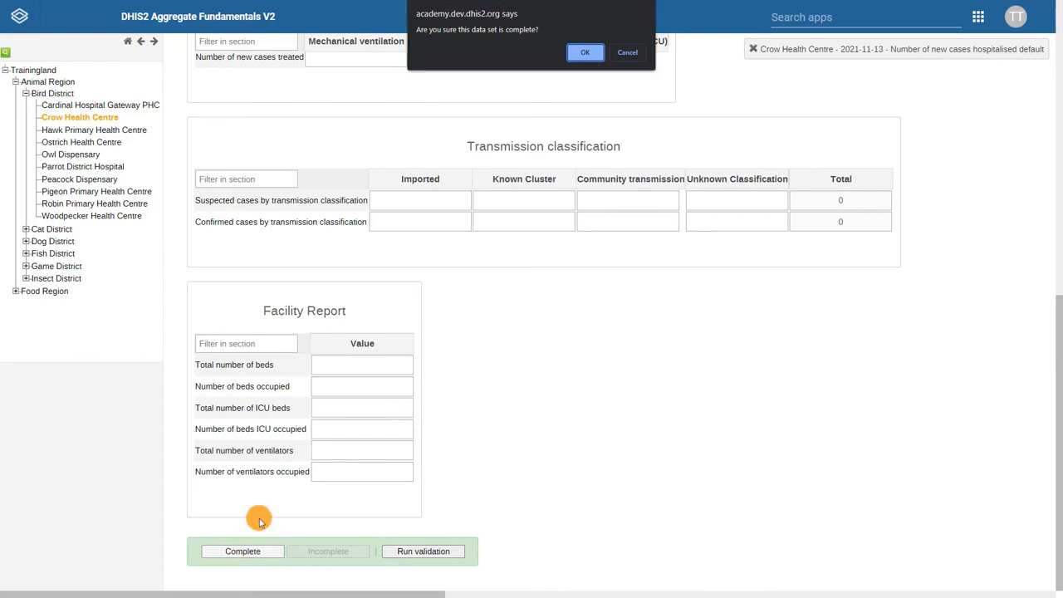
{"action": "left_click", "coordinate": [585, 52]}
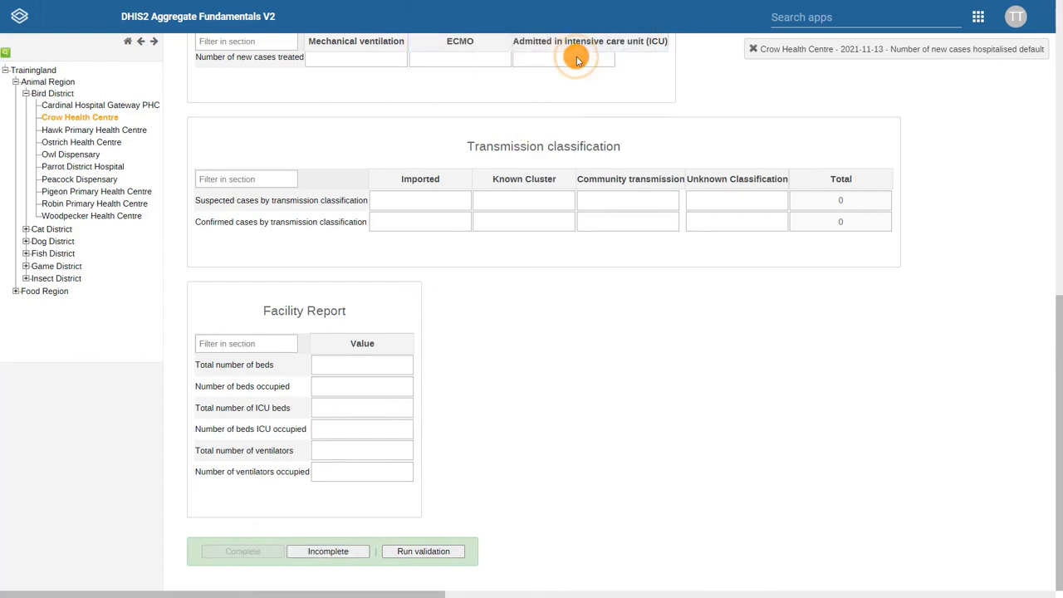
{"action": "left_click", "coordinate": [242, 551]}
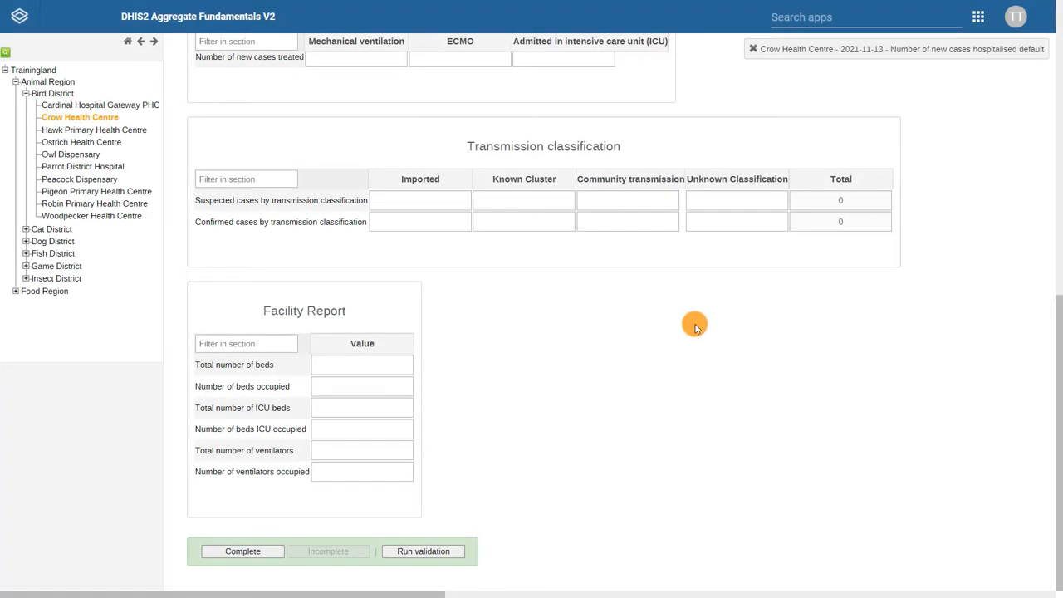
{"action": "left_click", "coordinate": [242, 550]}
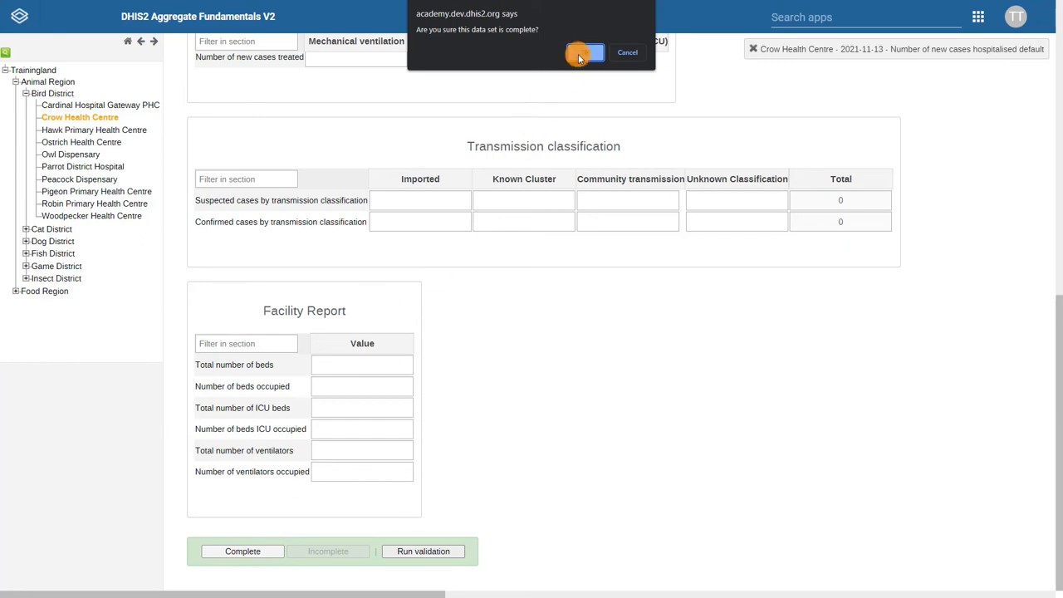
{"action": "left_click", "coordinate": [584, 52]}
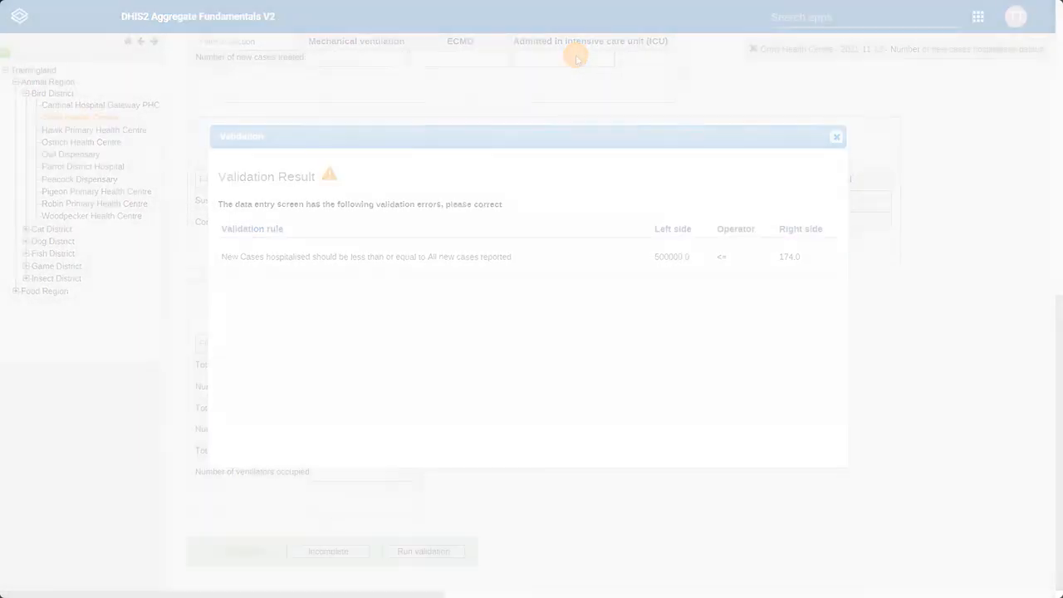
{"action": "left_click", "coordinate": [835, 136]}
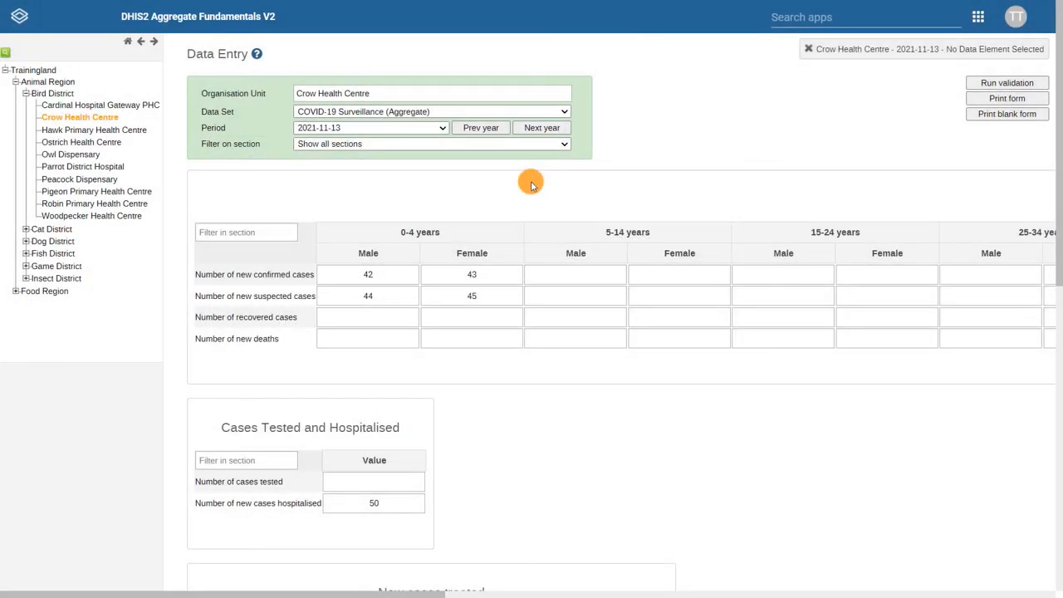
View the completed-by details for user 'training' on 2021-11-26, then close them
{"action": "scroll", "scroll_direction": "down", "scroll_amount": 3}
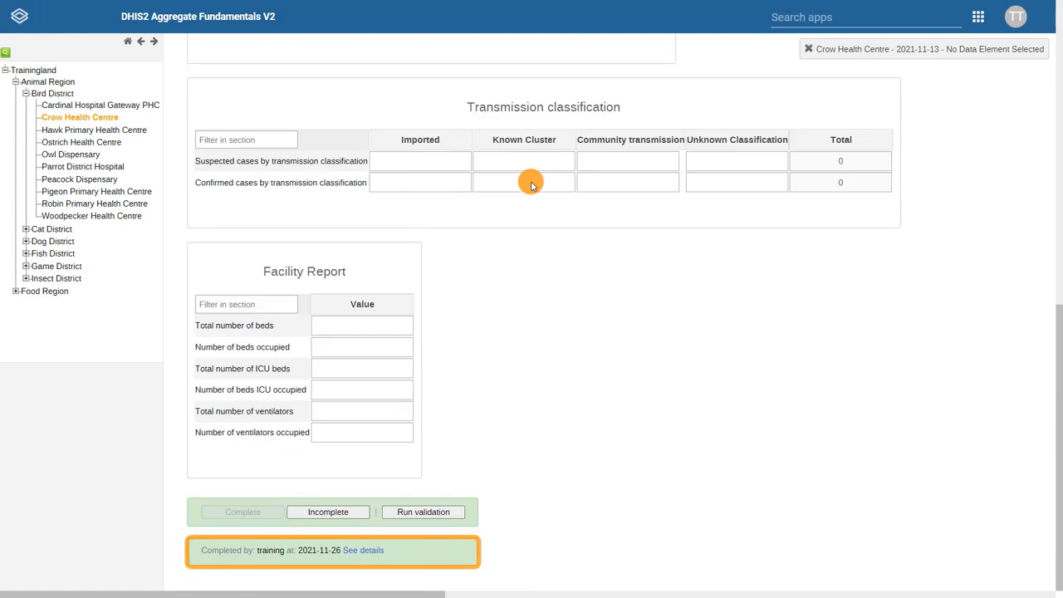
{"action": "mouse_move", "coordinate": [492, 264]}
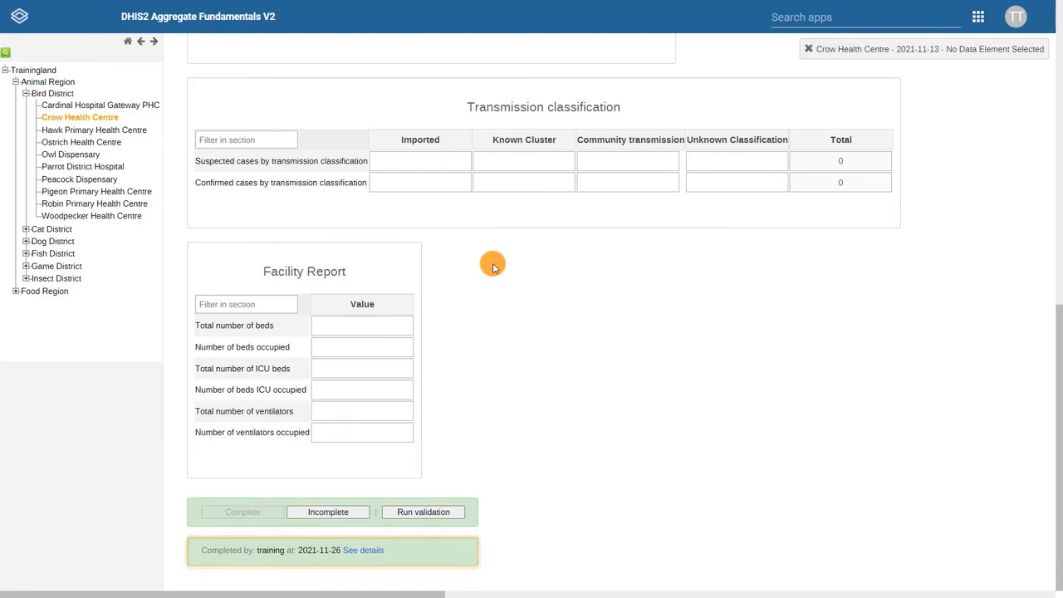
{"action": "left_click", "coordinate": [1014, 17]}
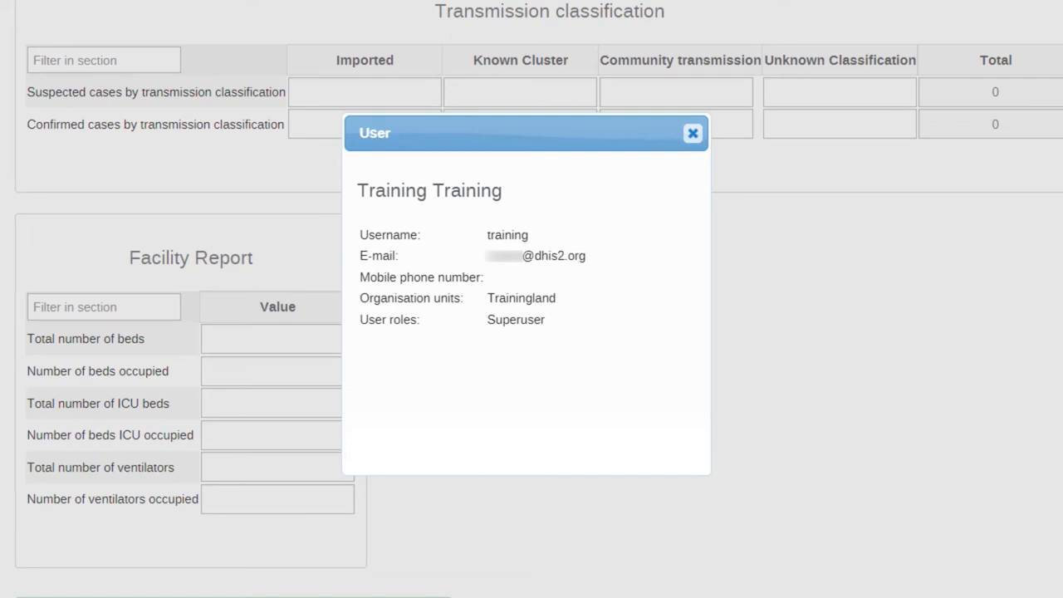
{"action": "left_click", "coordinate": [692, 133]}
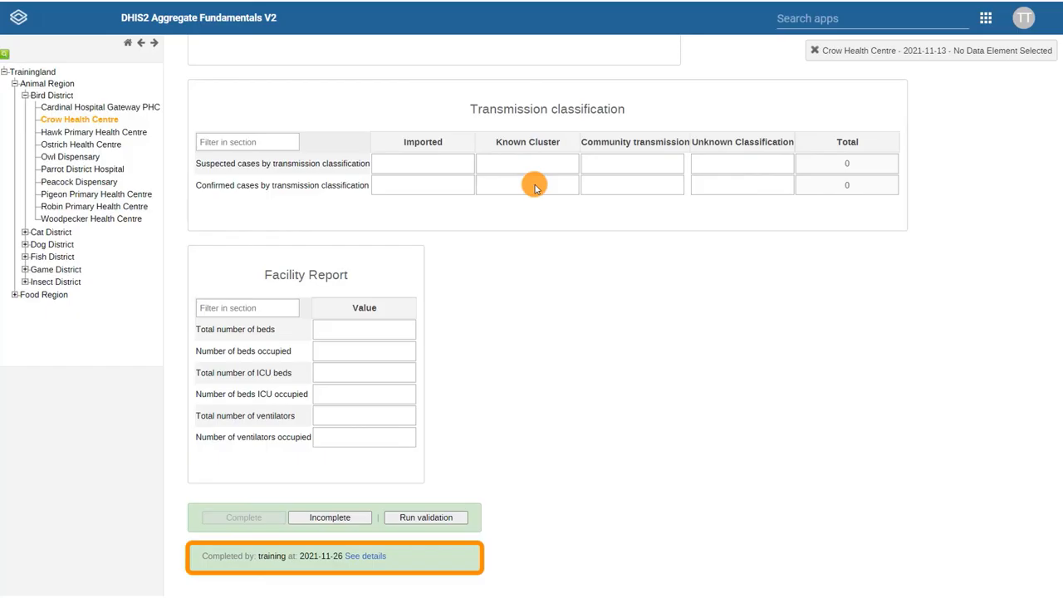